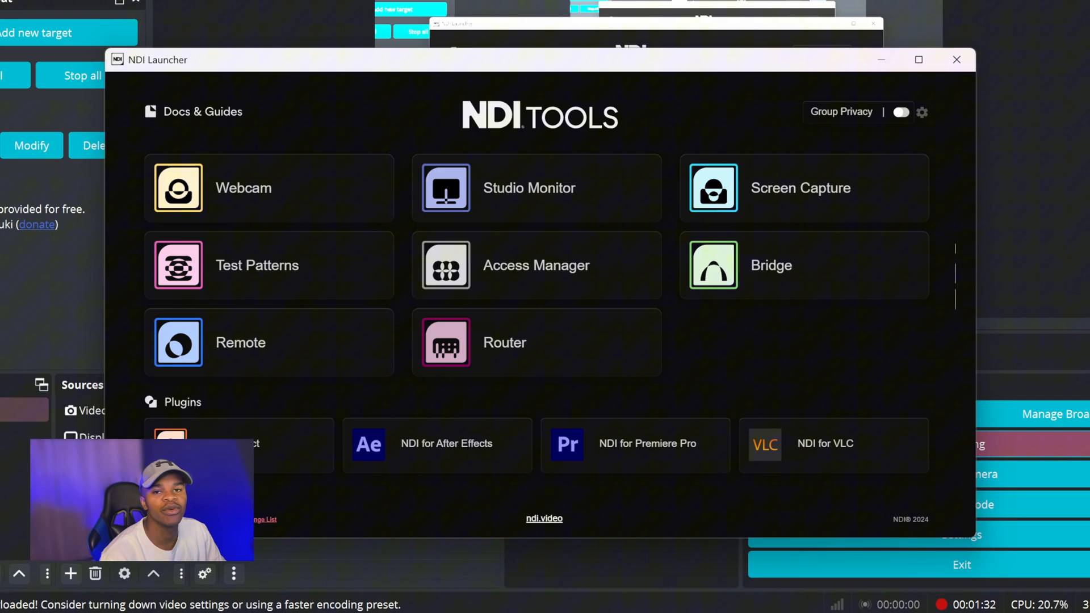
mouse_move(772, 593)
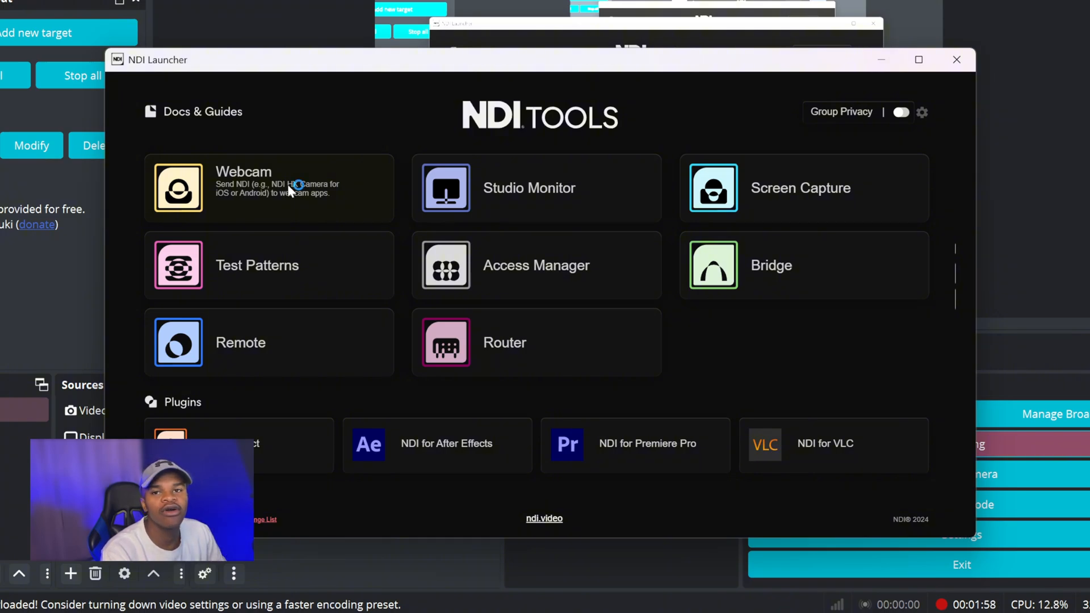
Assign Video 2 in the Webcam tool to DAFLAME > Remote Connection 1, matching Video 1.
left_click(491, 332)
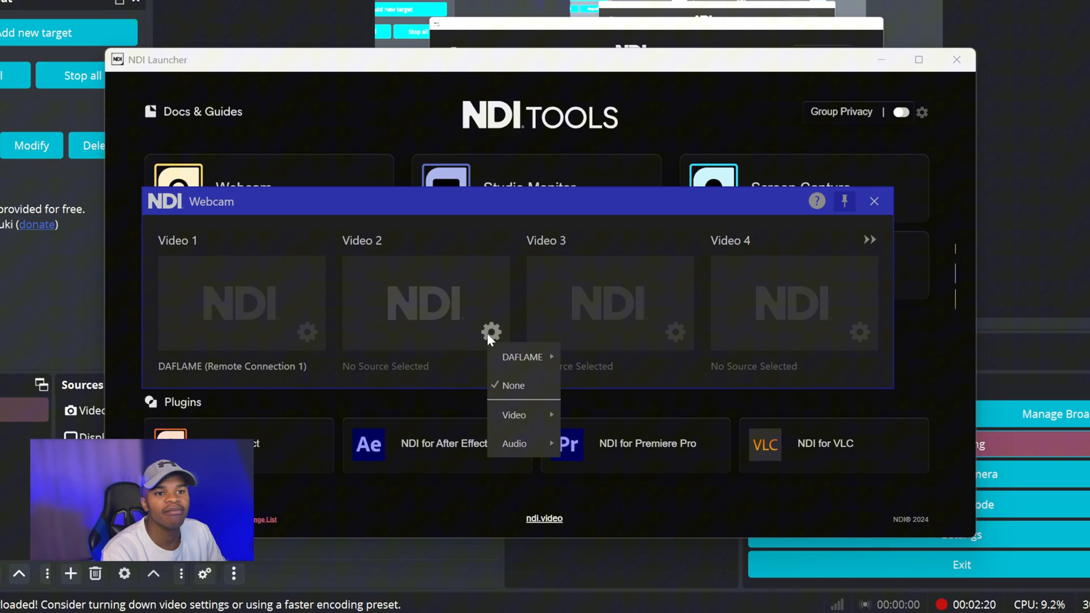
mouse_move(430, 250)
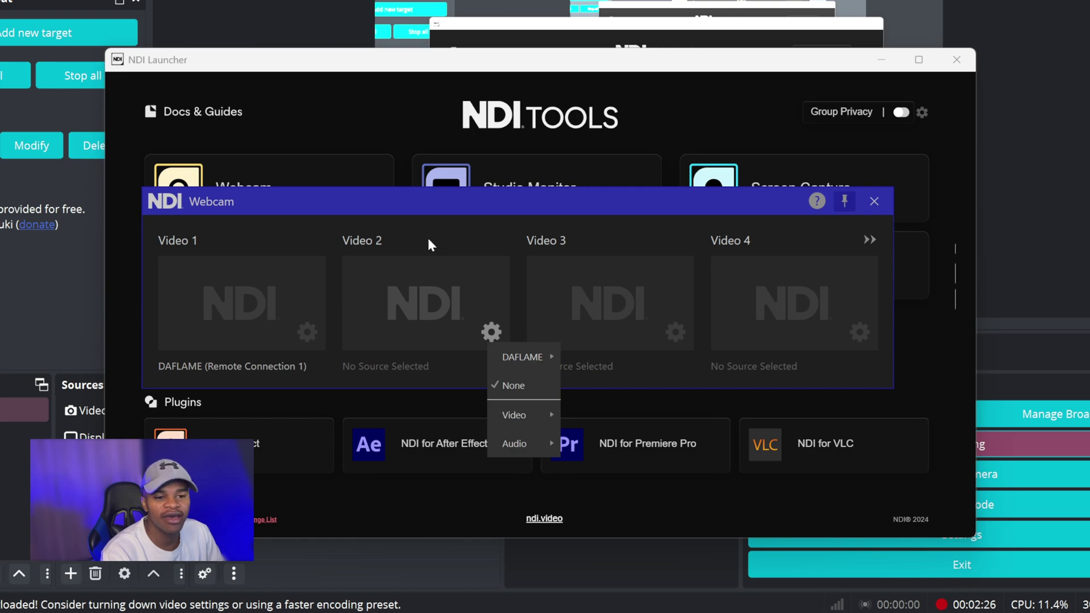
mouse_move(489, 316)
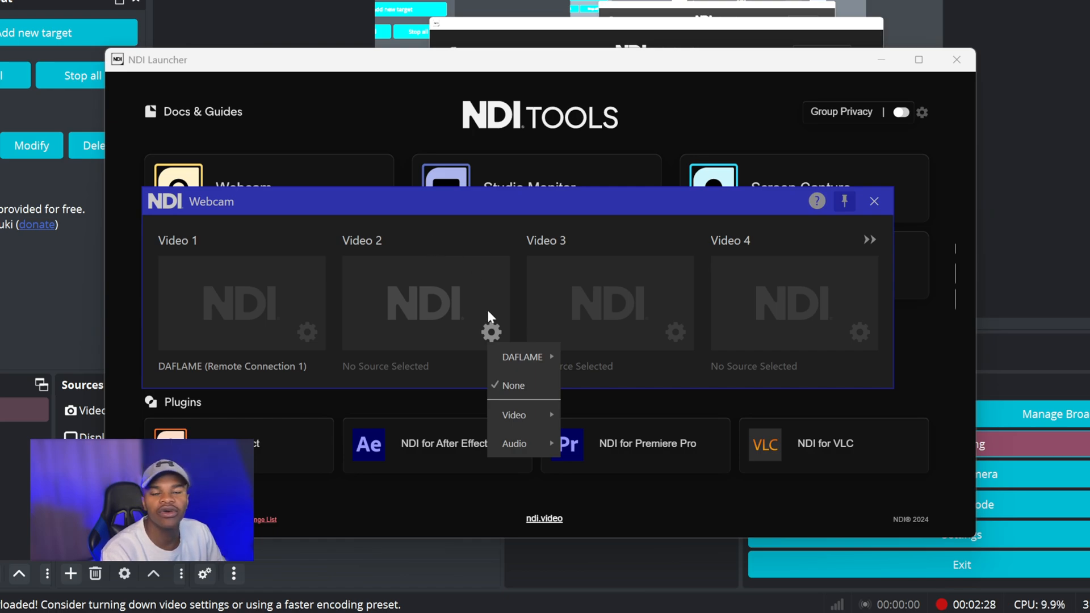
left_click(523, 357)
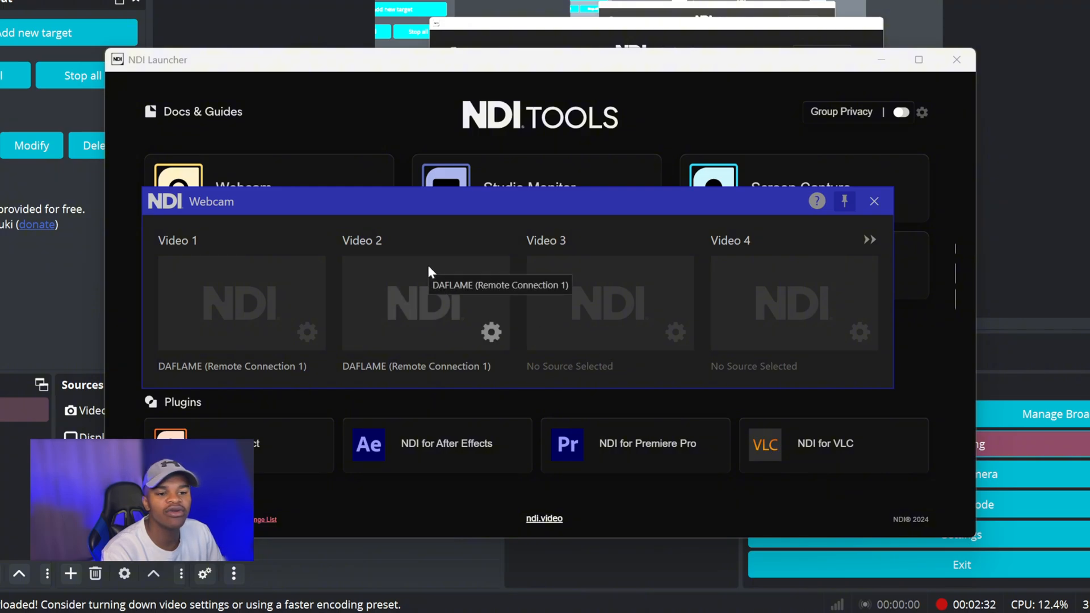
mouse_move(488, 264)
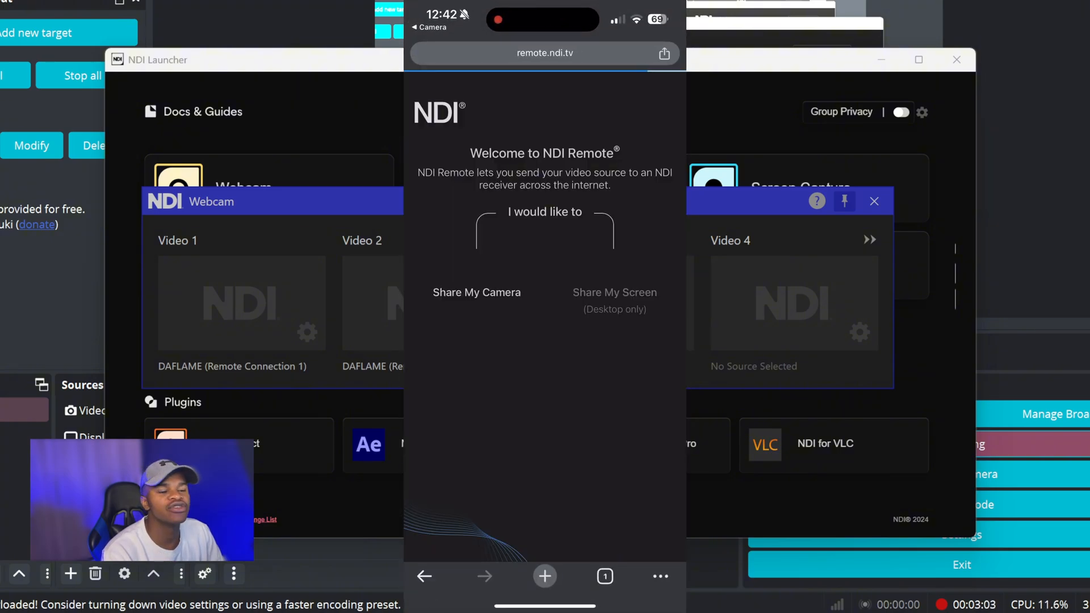
Start Share My Camera on remote.ndi.tv, allow camera access and confirm the selected source.
left_click(477, 293)
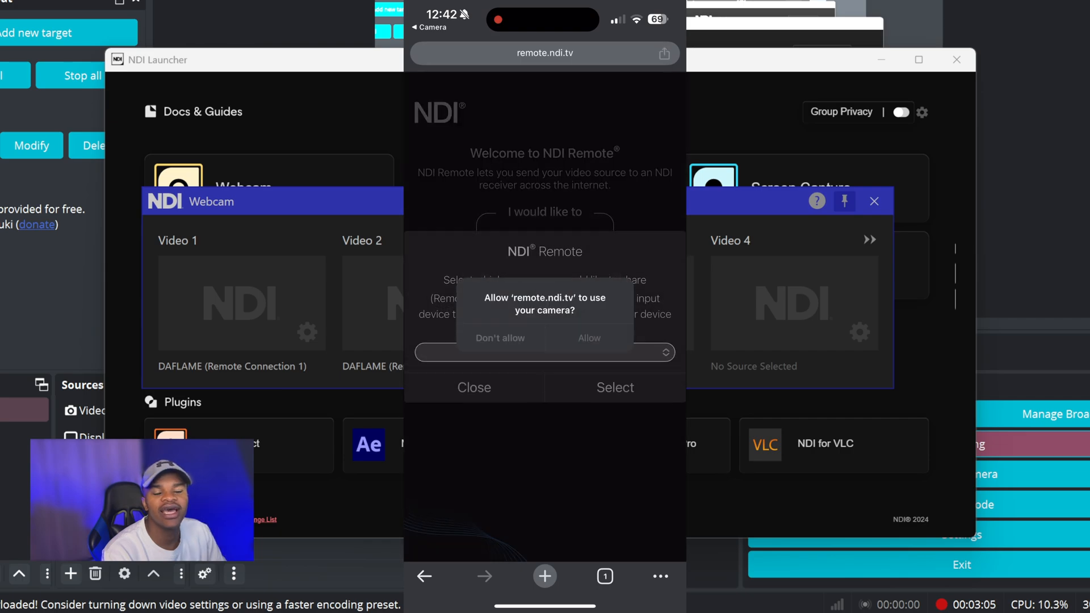
left_click(590, 338)
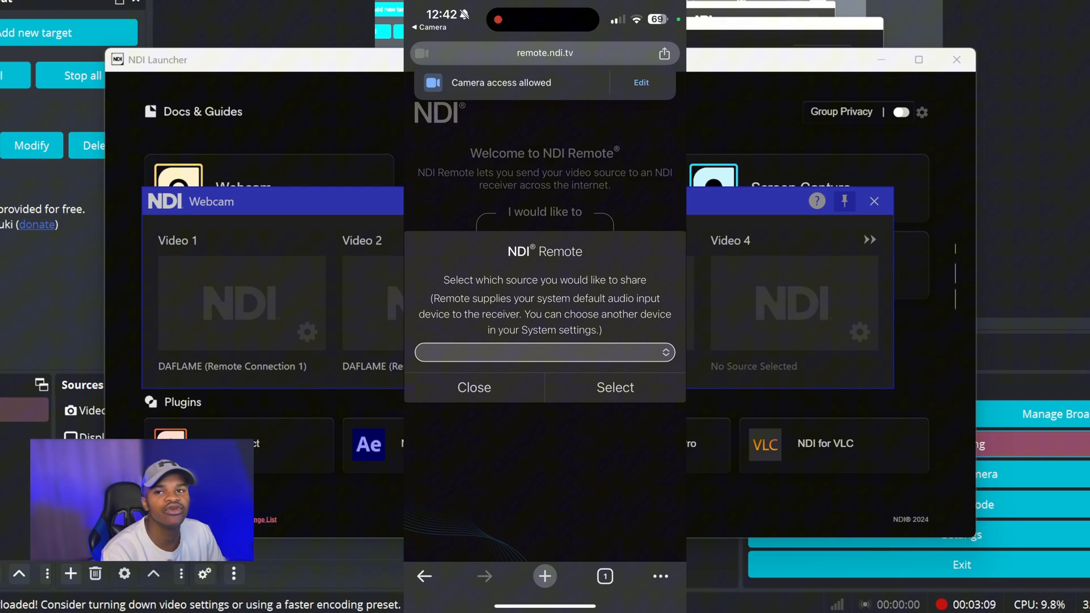
left_click(545, 352)
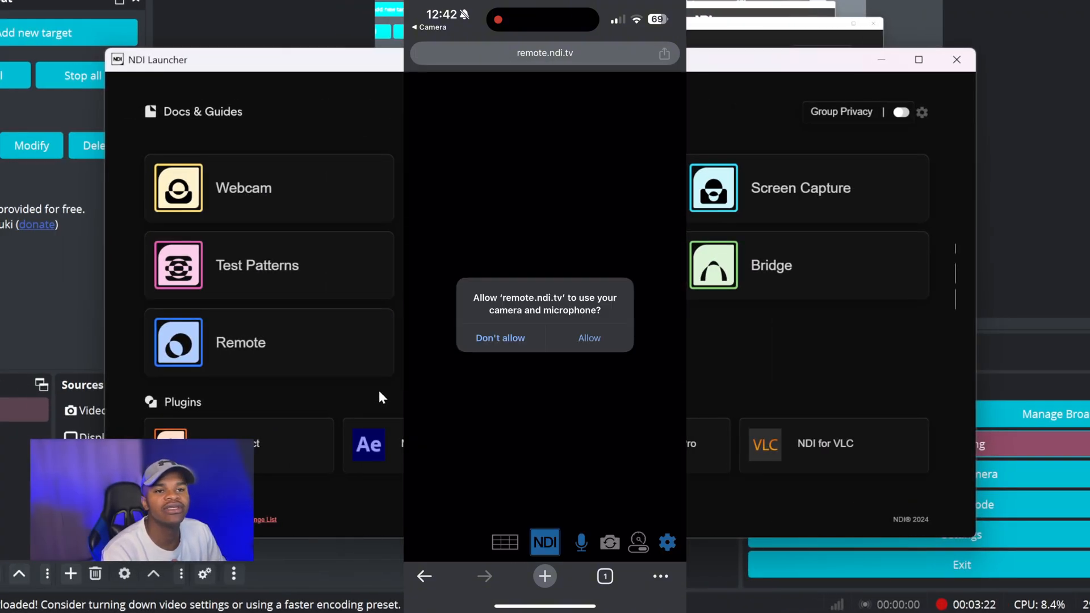
Allow camera and microphone access so the phone's live feed begins streaming.
left_click(590, 338)
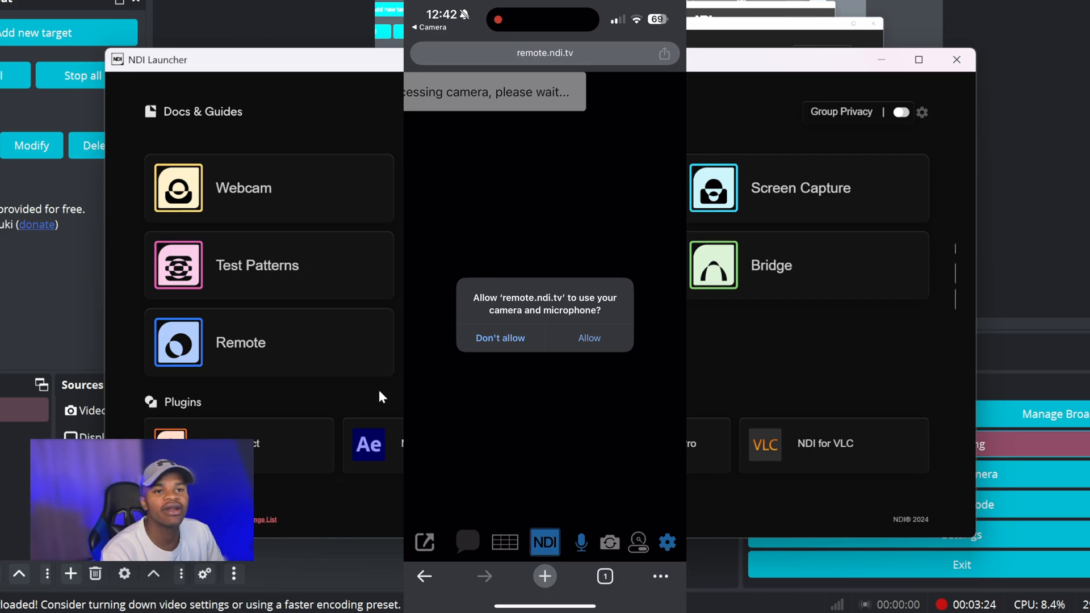
left_click(589, 338)
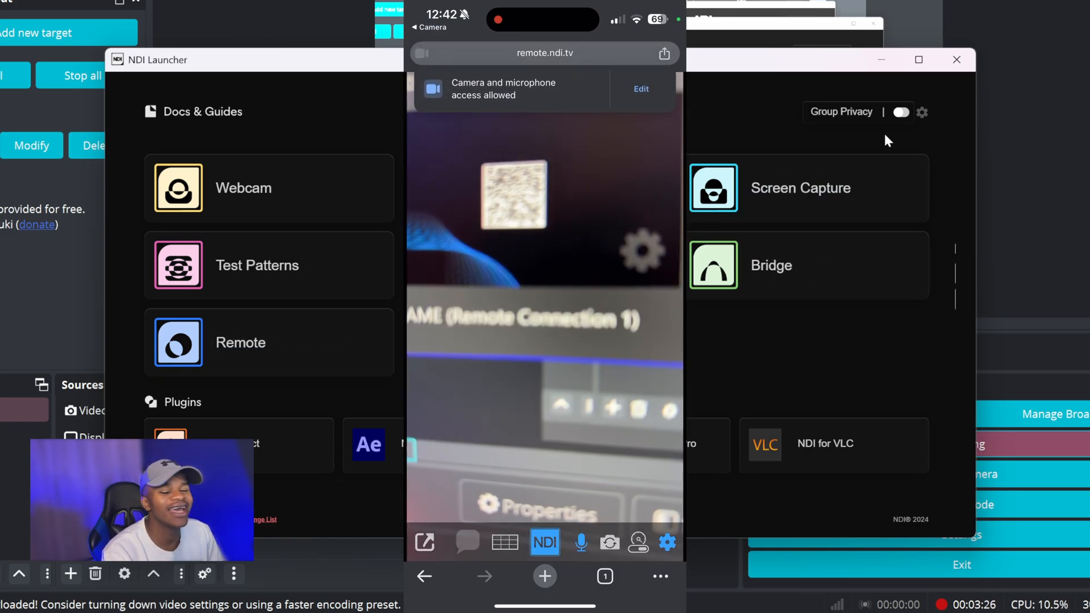